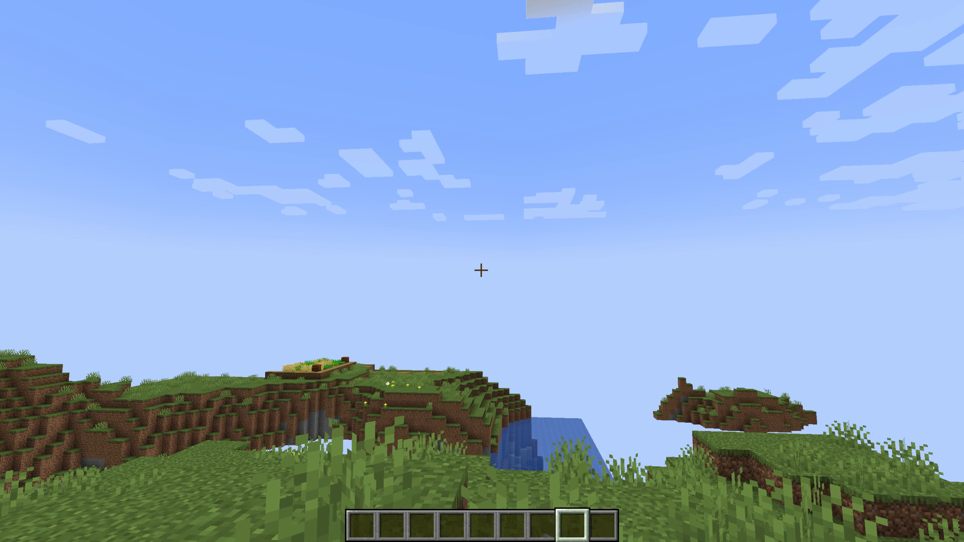
- Save the Minecraft world with /save-all before quitting to the desktop
text(/save-all)
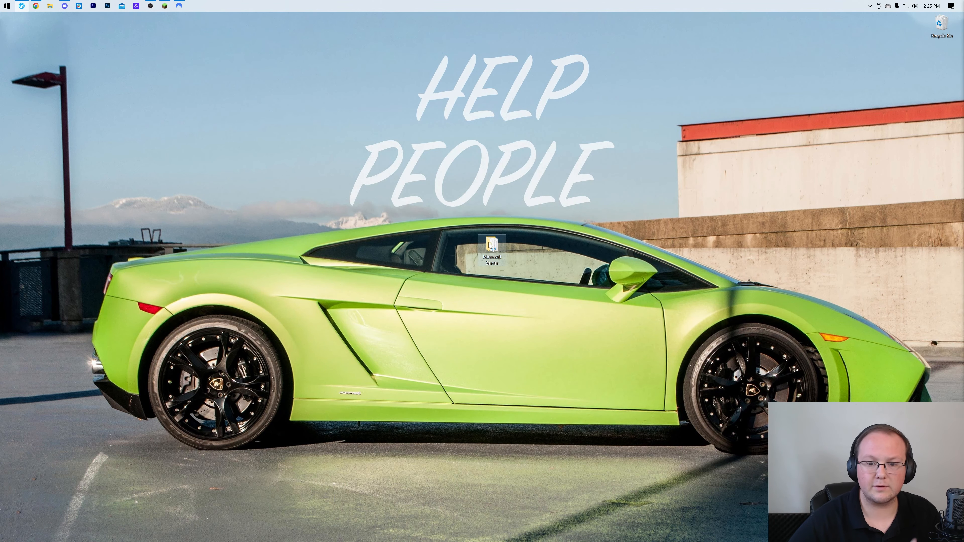
- Browse the Minecraft Server folder and get server.properties into a code editor
double_click(491, 244)
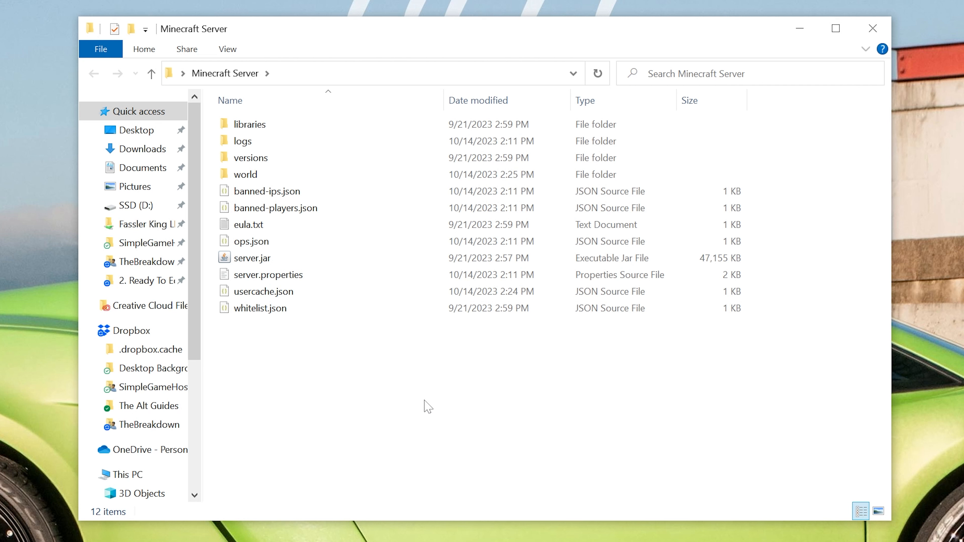
click(251, 241)
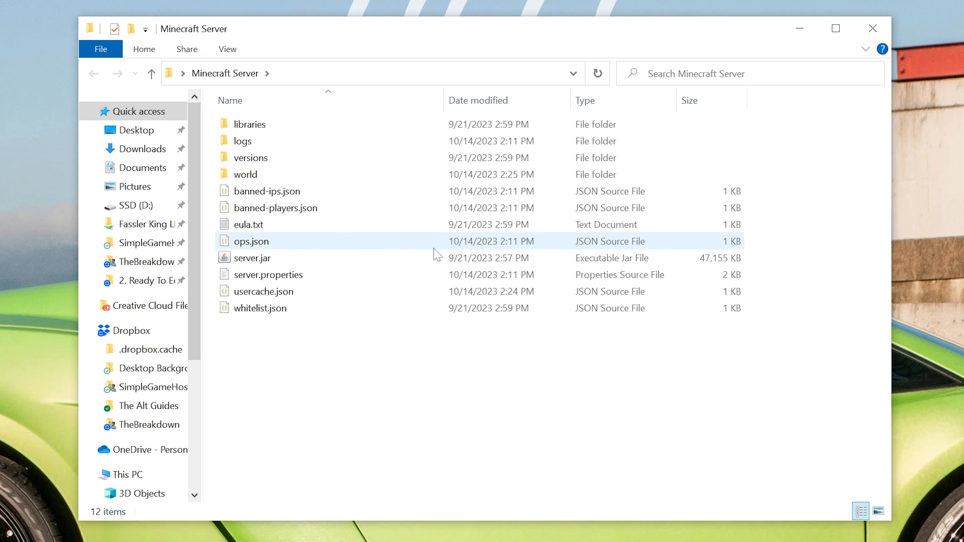
click(276, 208)
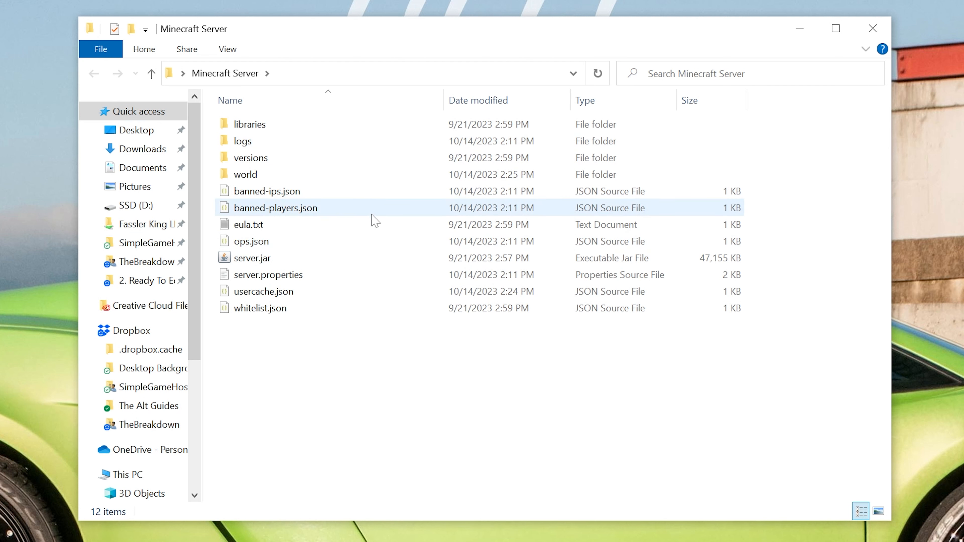
click(345, 335)
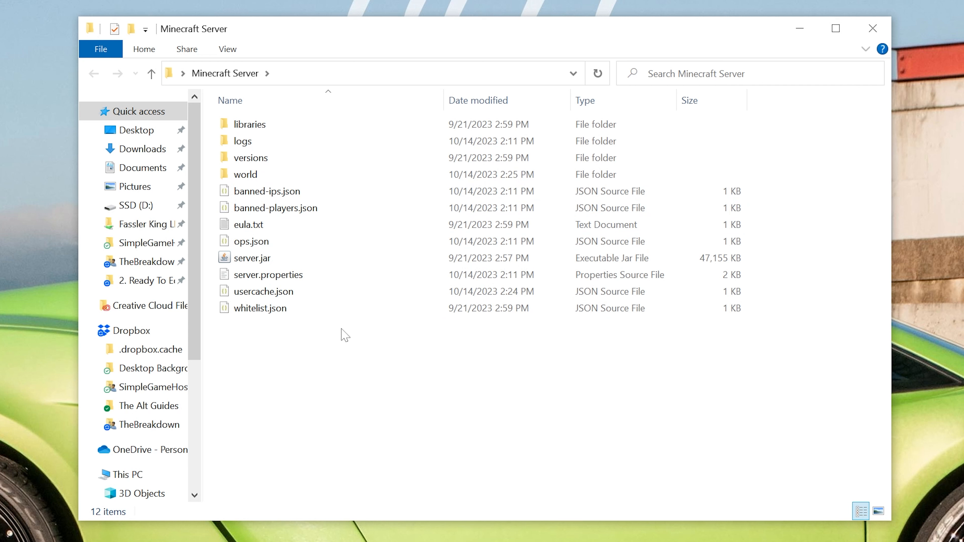
click(269, 274)
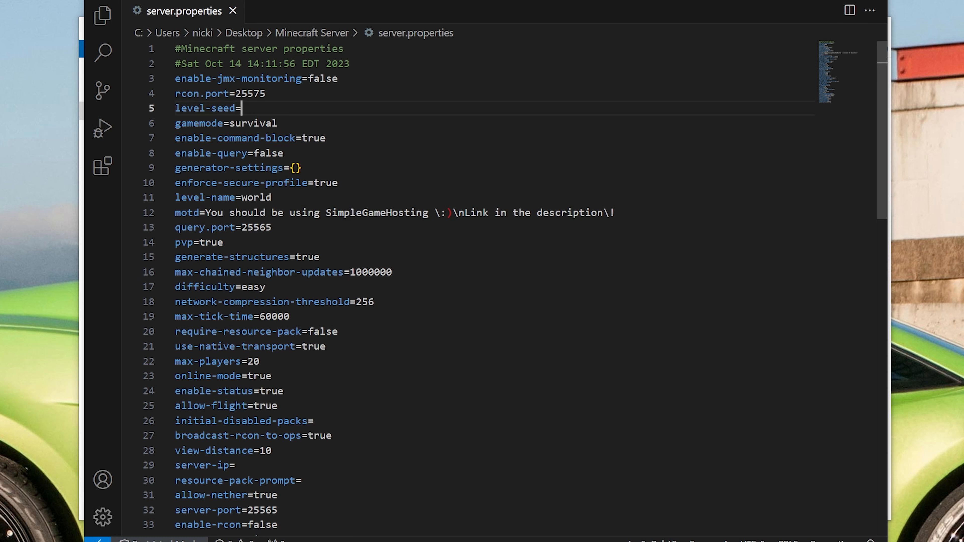
text(454655646551226)
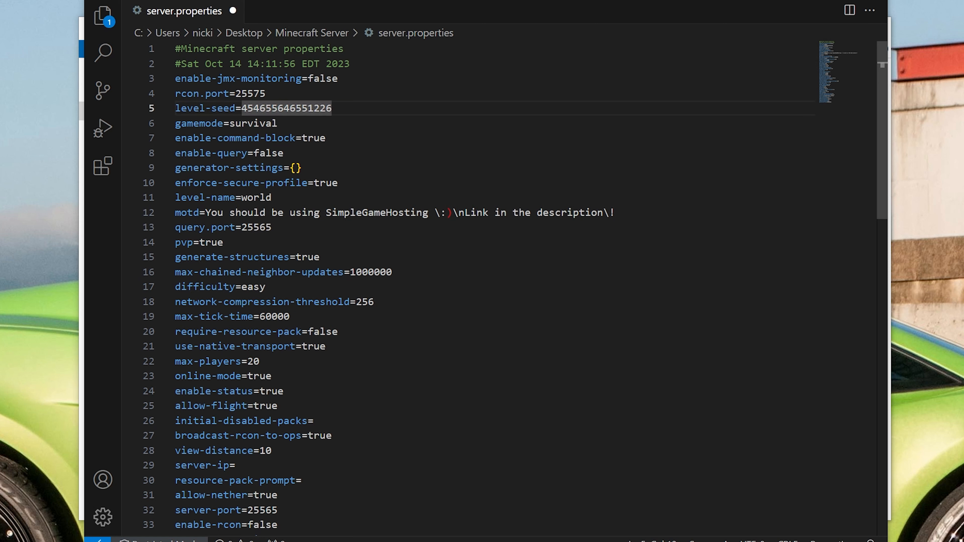
text(-)
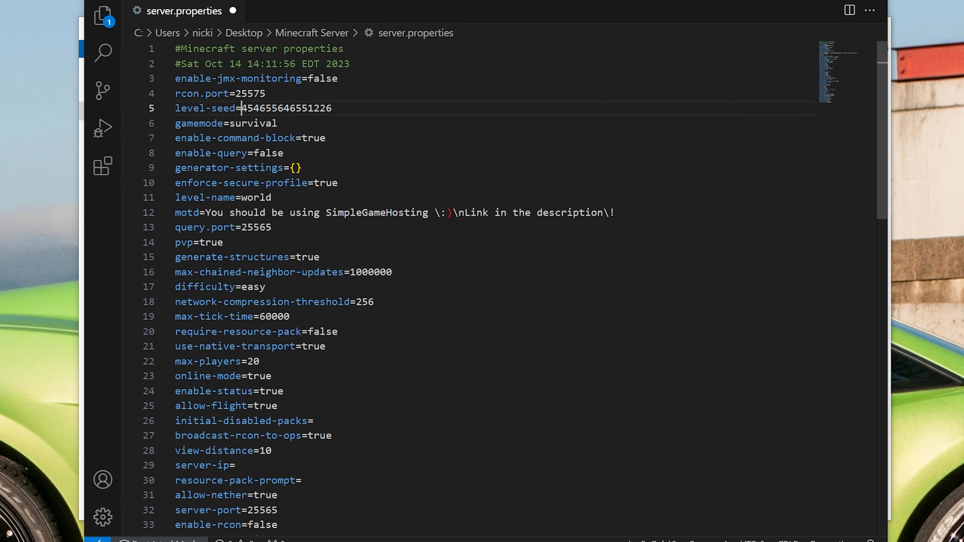
double_click(285, 108)
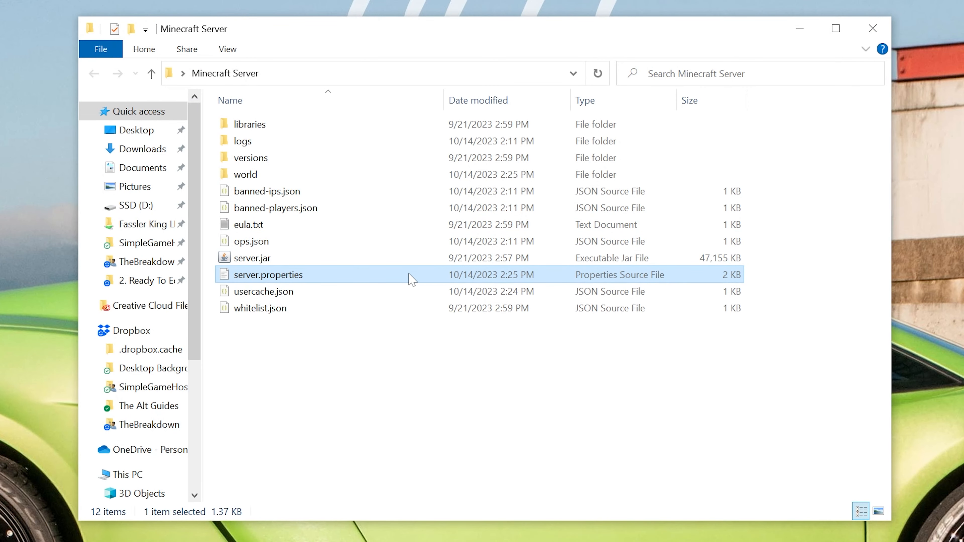
- Rename the world folder to world_old_seed via its context menu
right_click(244, 174)
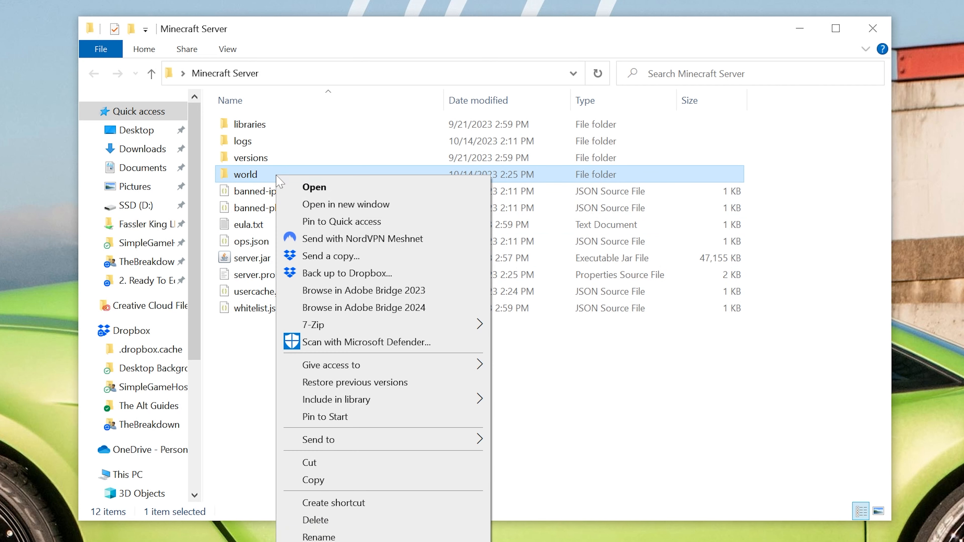
click(318, 536)
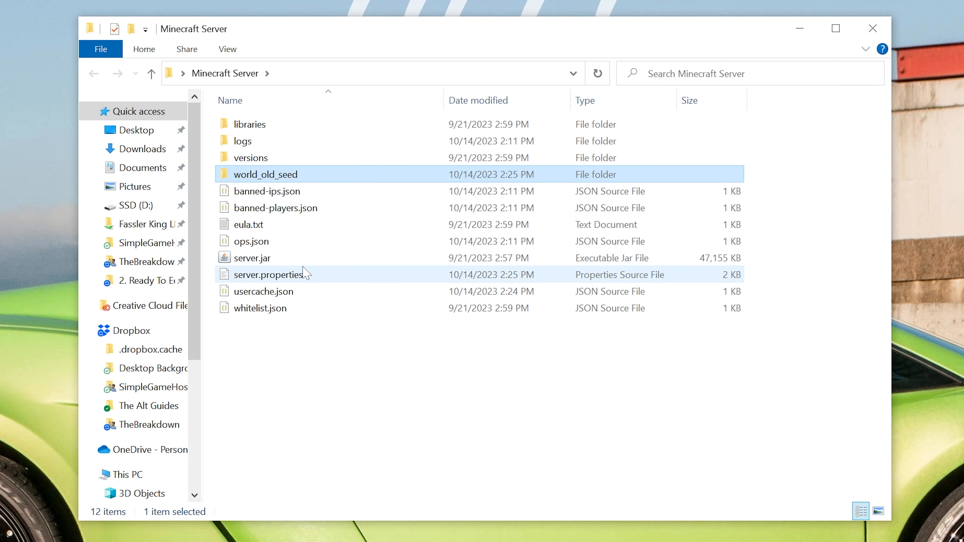
click(252, 258)
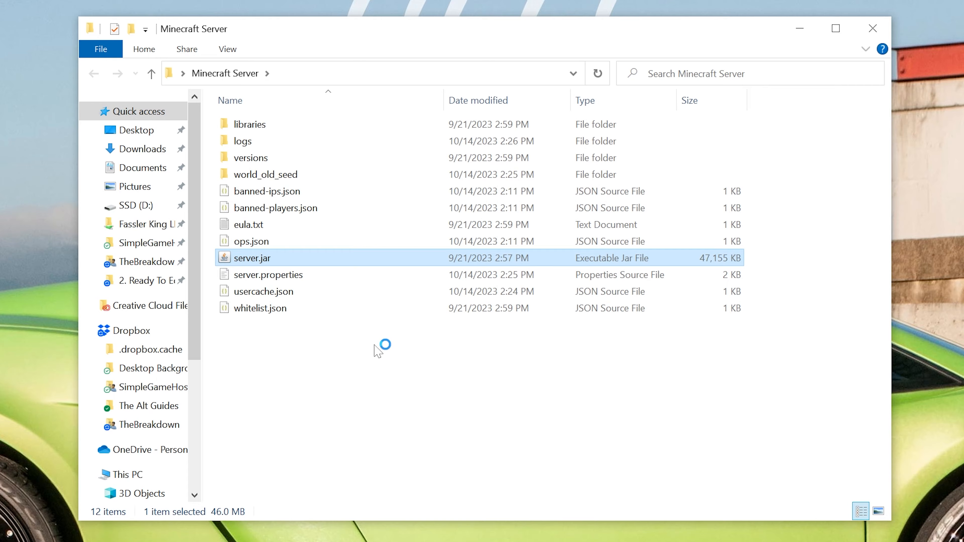
- Launch server.jar so the server regenerates the world with the new seed
double_click(252, 258)
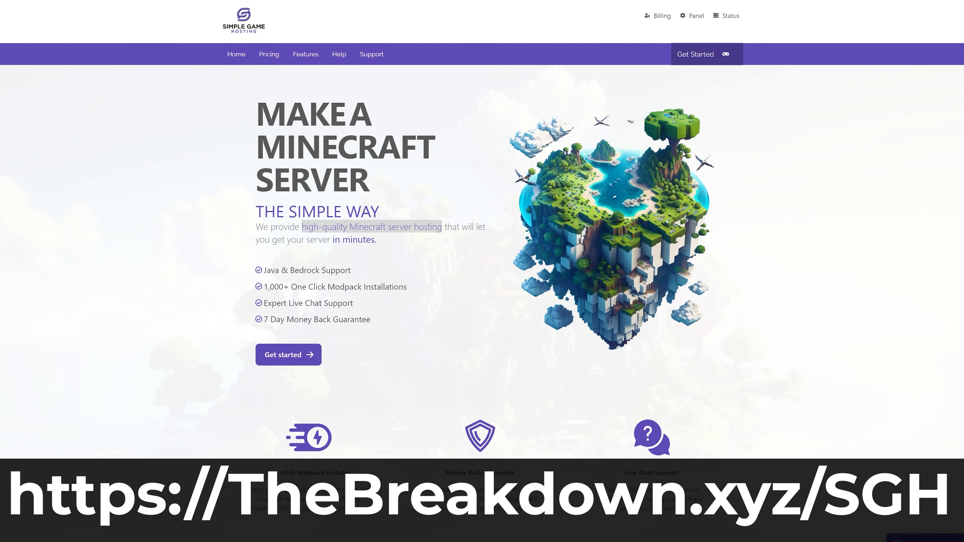
mouse_move(392, 242)
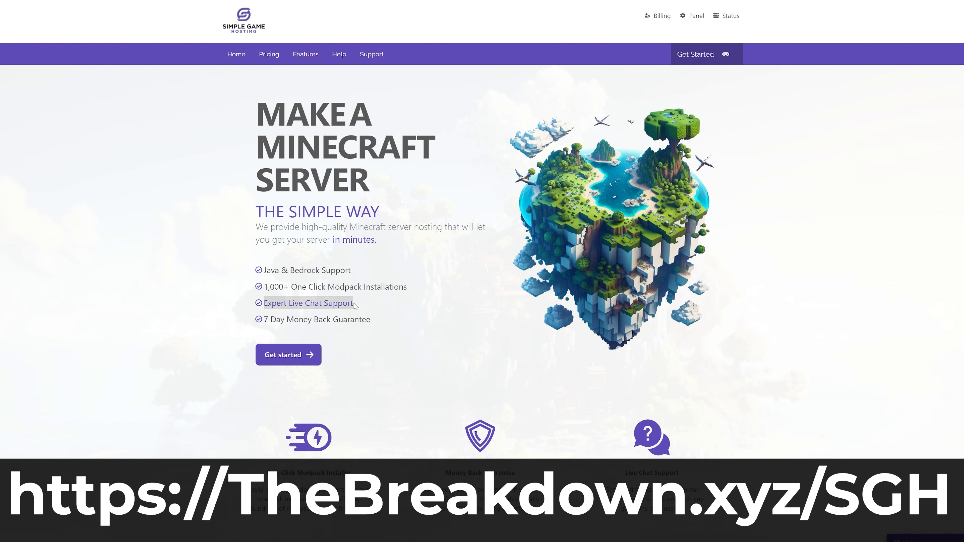
- Choose a DawnCraft modpack version and scroll through the modpack setup guide
scroll(down, 3)
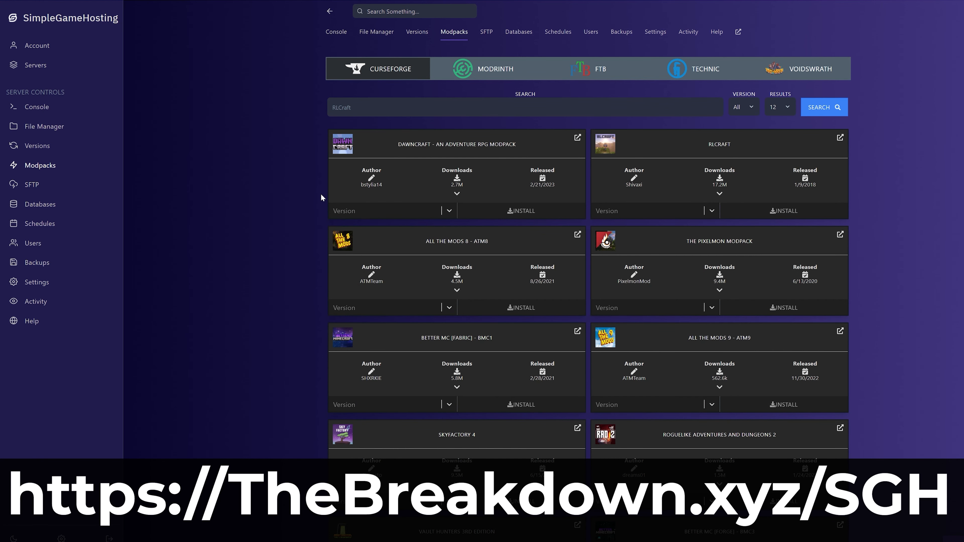
click(449, 211)
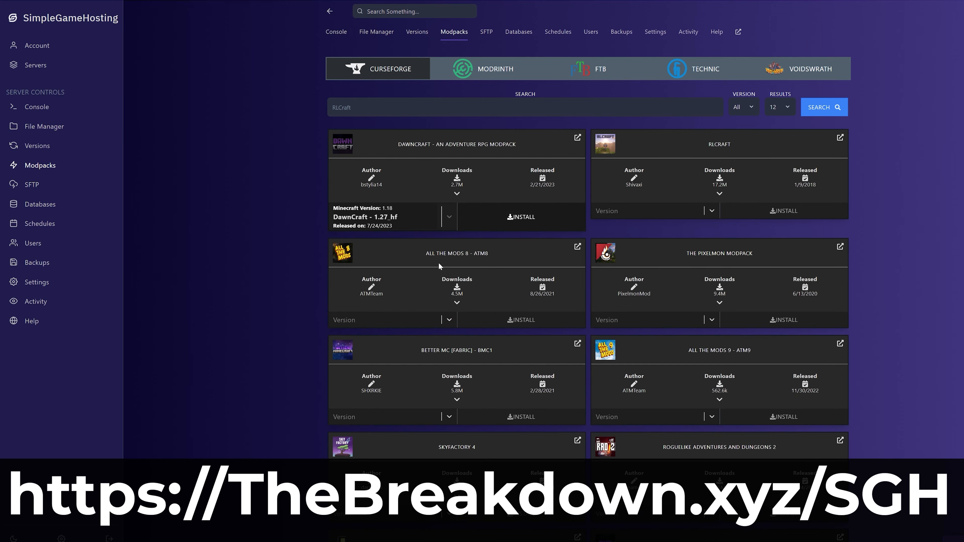
click(521, 216)
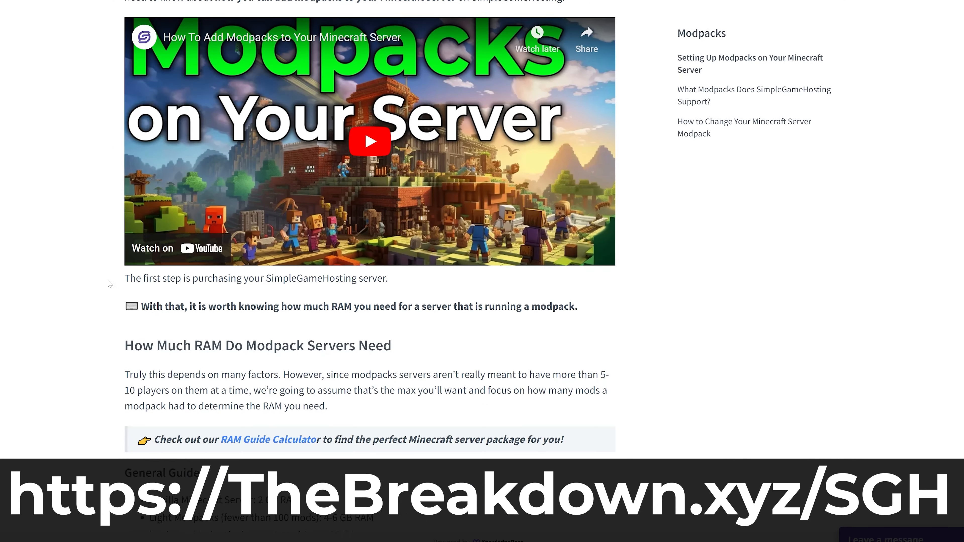
scroll(down, 3)
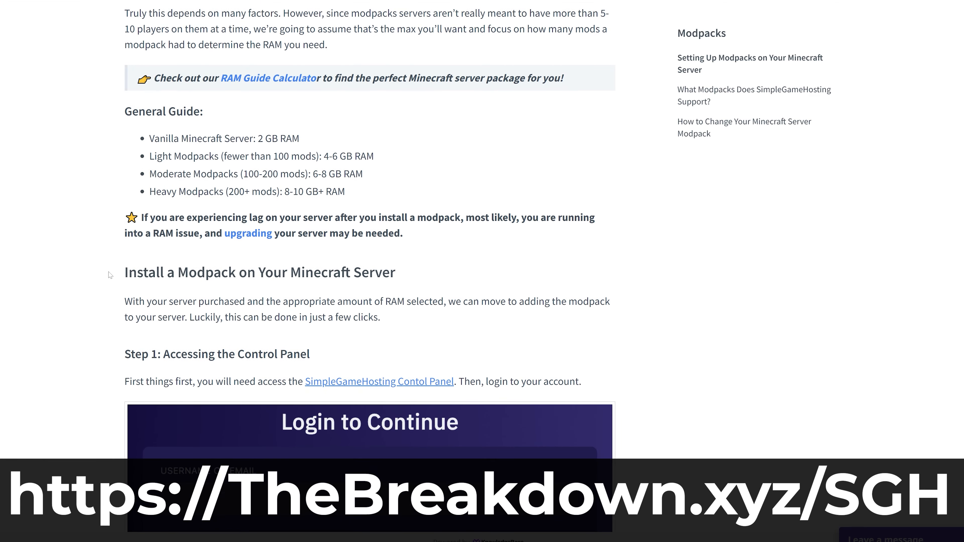